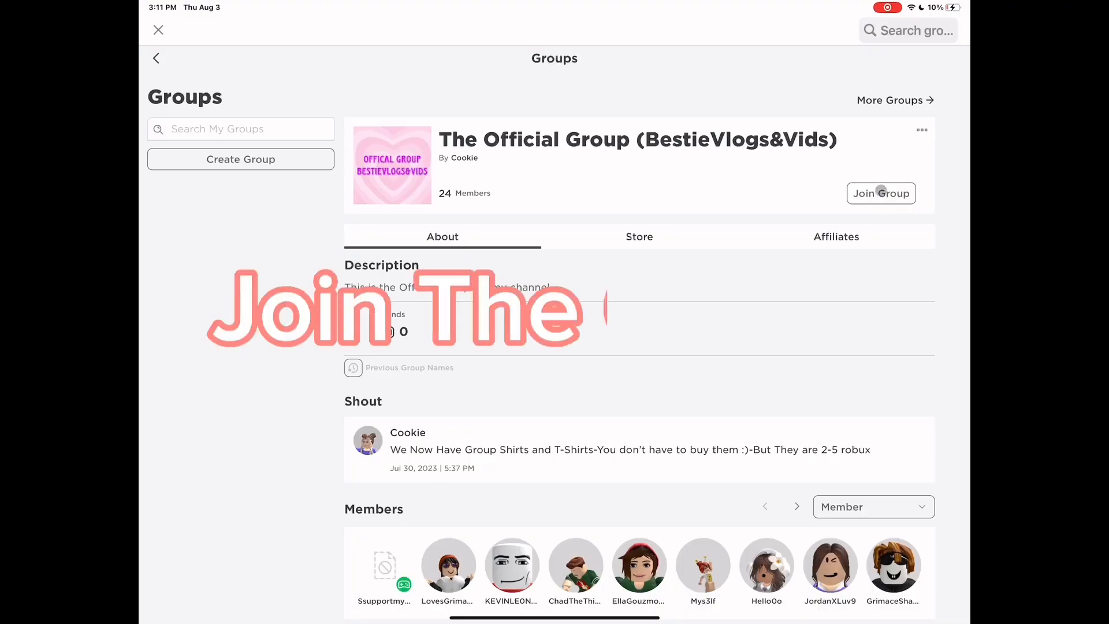
Submit a join request to the BestieVlogs&Vids official group
{"action": "left_click", "coordinate": [880, 193]}
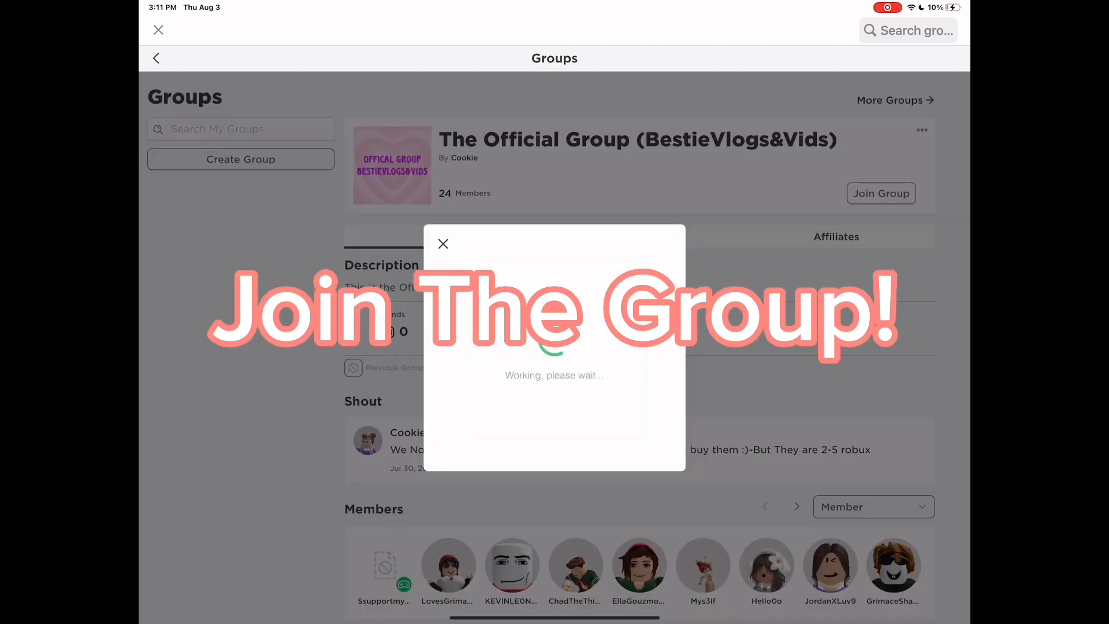
{"action": "left_click", "coordinate": [880, 193]}
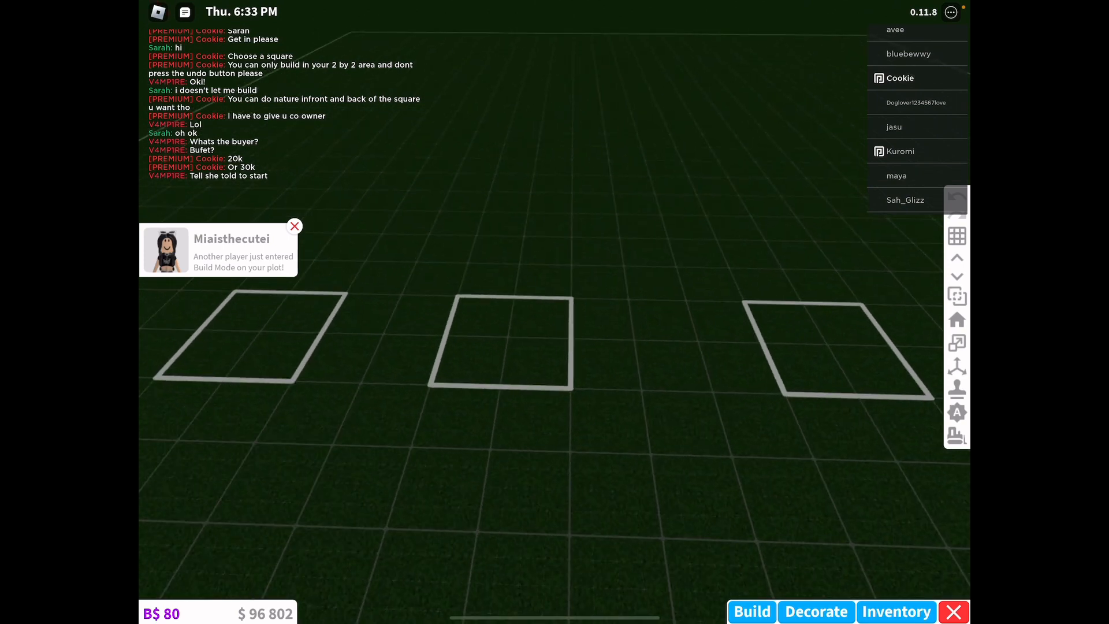
Type a chat message starting 'Theres no' saying there's no time limit
{"action": "left_click", "coordinate": [283, 194]}
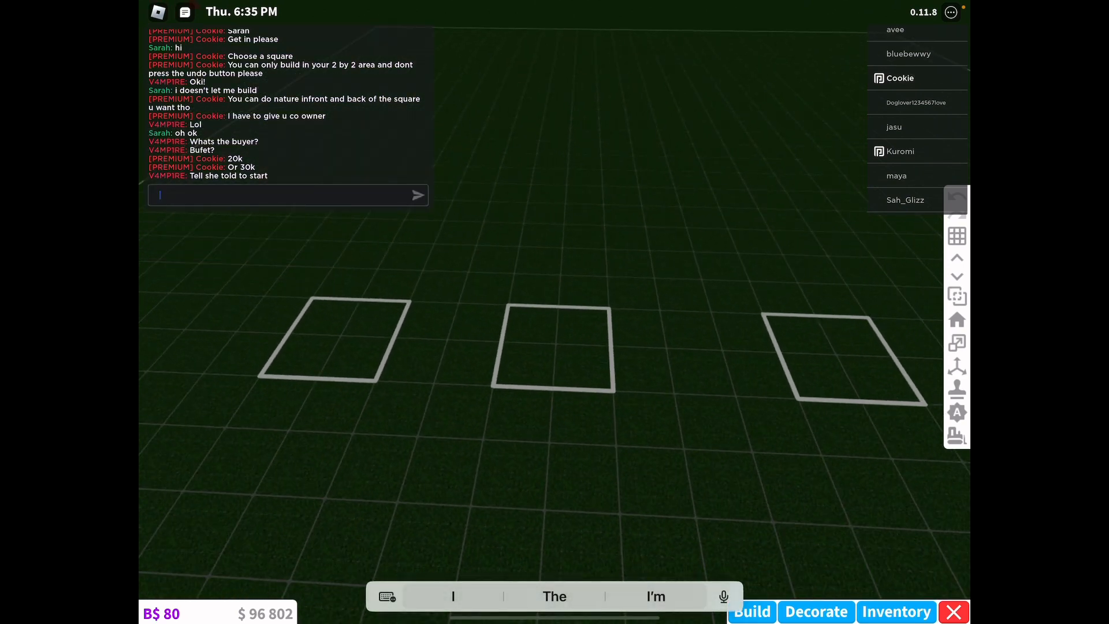
{"action": "type", "text": "s"}
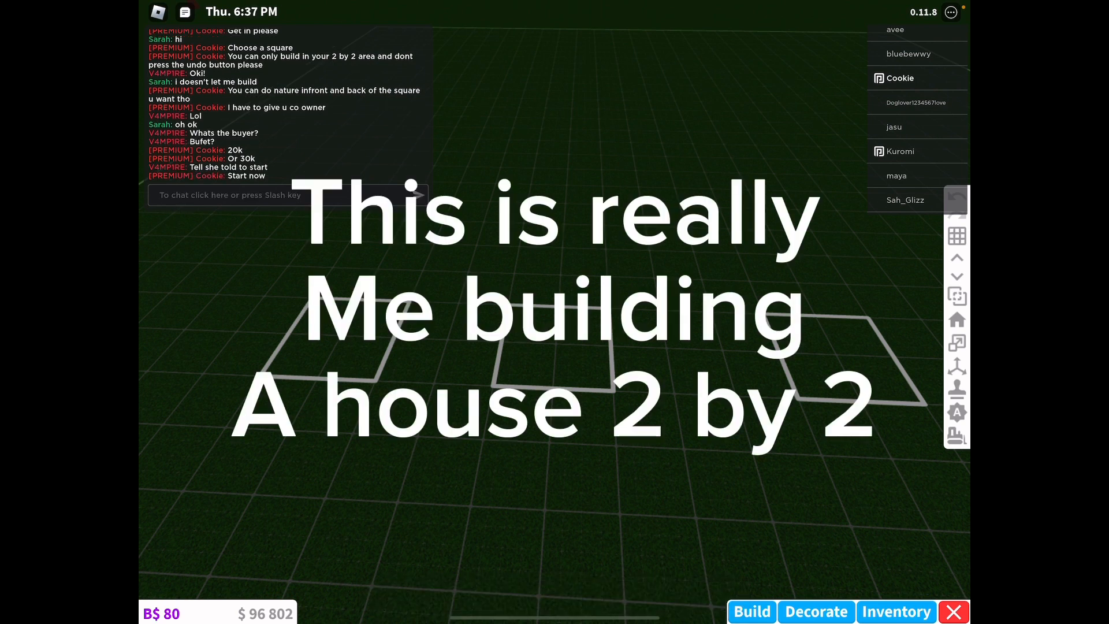
{"action": "type", "text": "Theres no"}
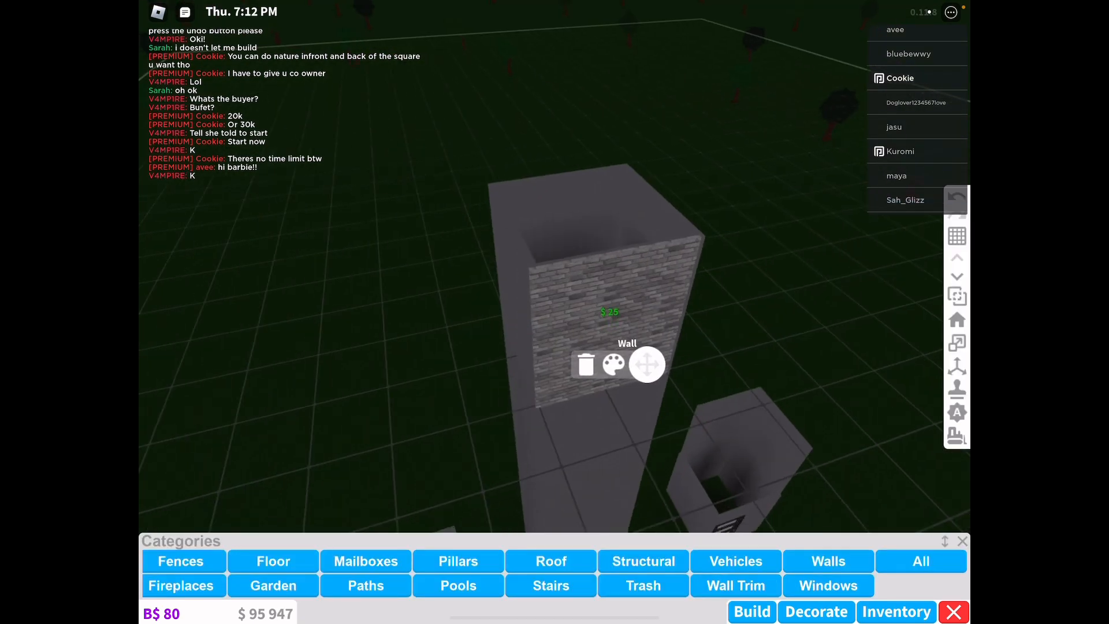
Select the brick wall, adjust its height, and add white trim at its base
{"action": "left_click", "coordinate": [613, 363]}
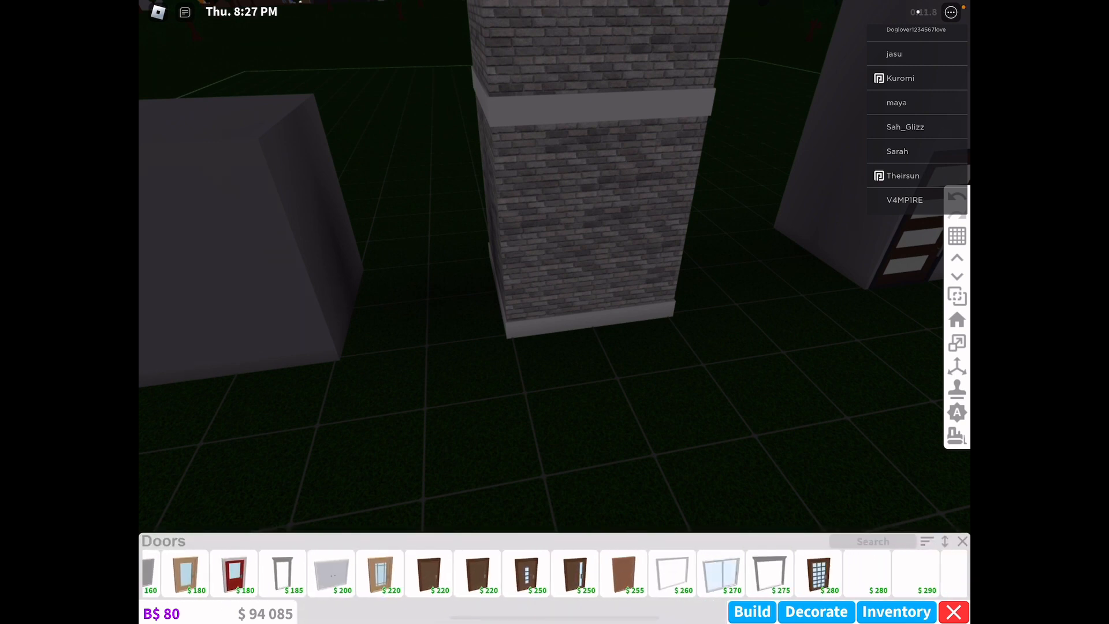
{"action": "scroll", "scroll_direction": "right", "scroll_amount": 3}
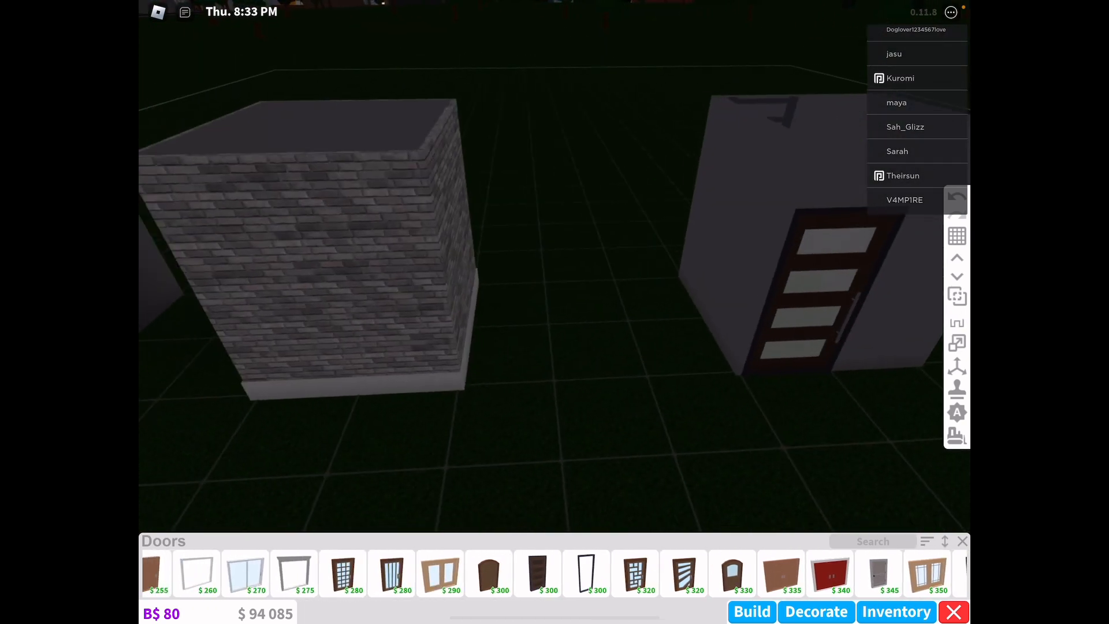
{"action": "left_click", "coordinate": [956, 387]}
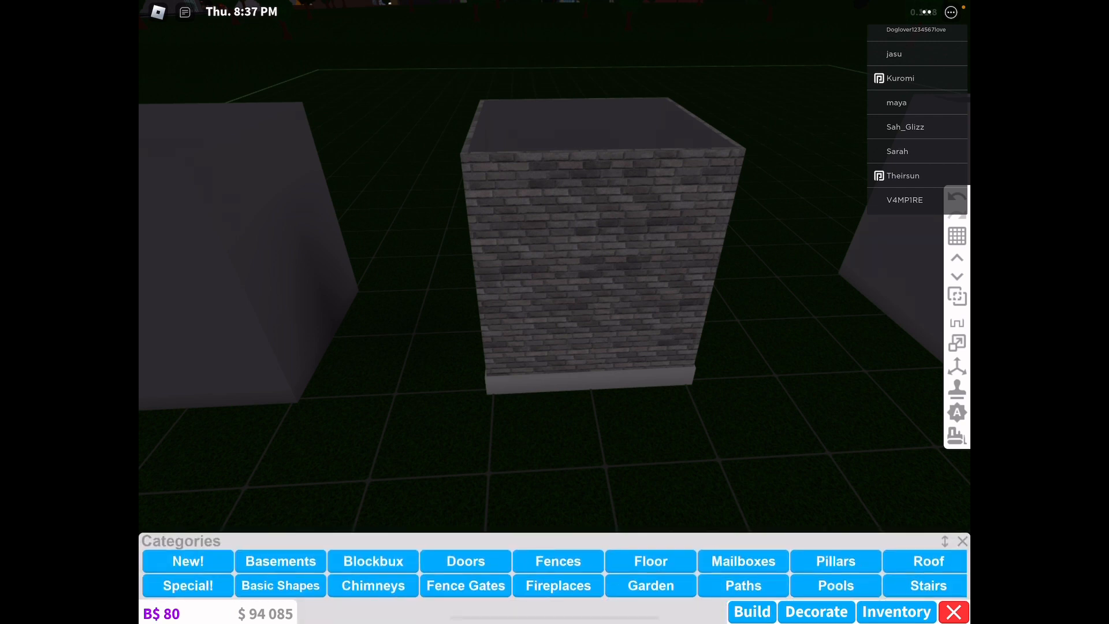
Place a Panel Door in the front wall and paint part of it Institutional white
{"action": "left_click", "coordinate": [465, 561]}
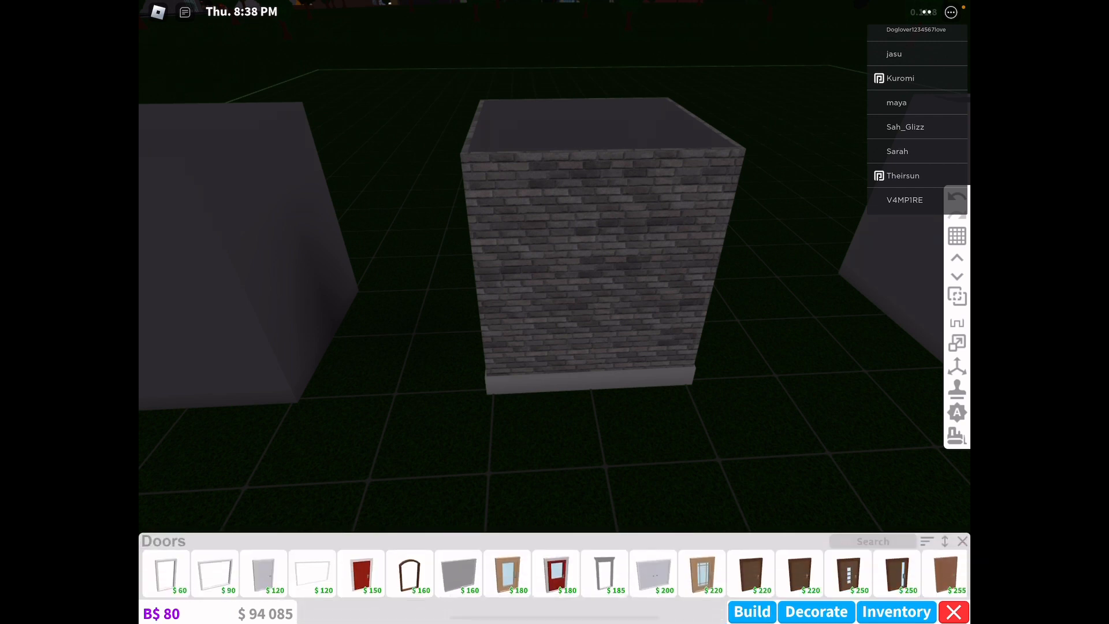
{"action": "left_click", "coordinate": [360, 569]}
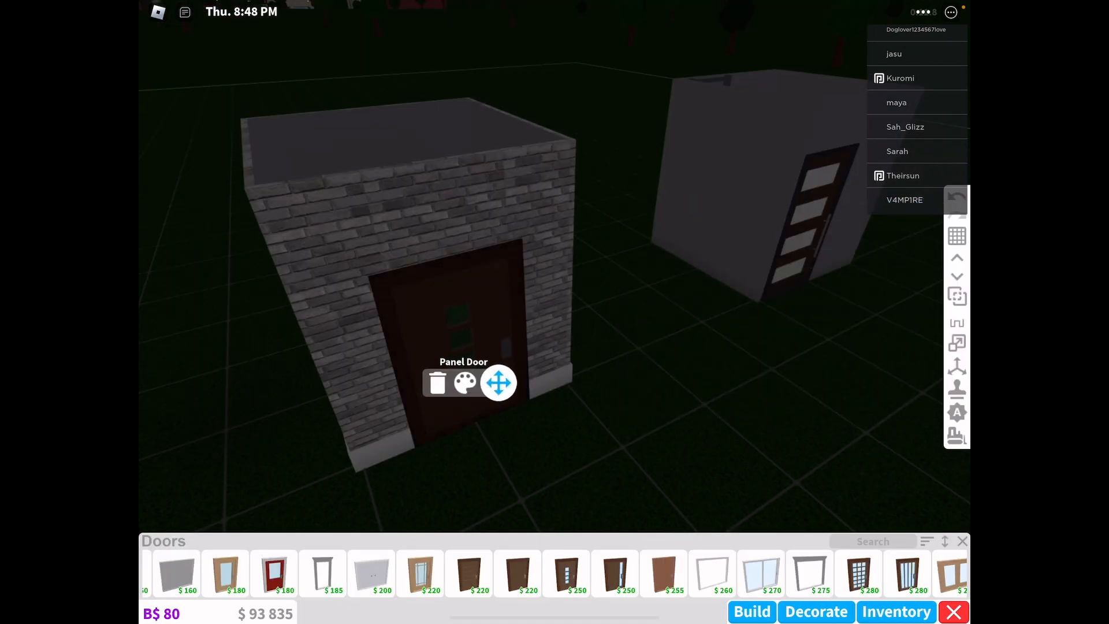
{"action": "left_click", "coordinate": [465, 382]}
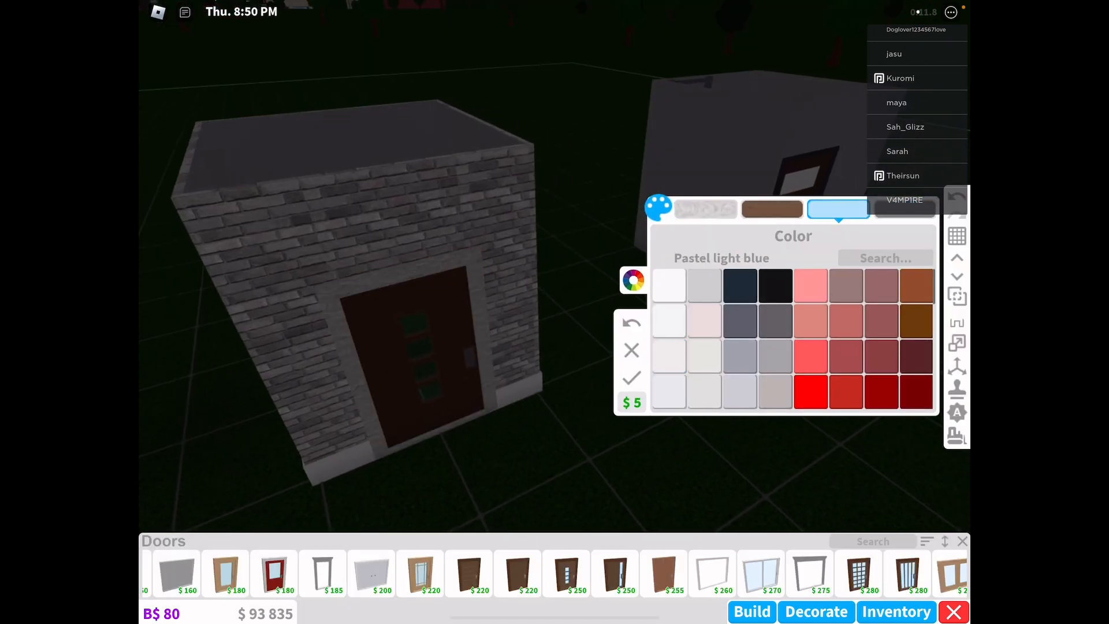
{"action": "left_click", "coordinate": [669, 284]}
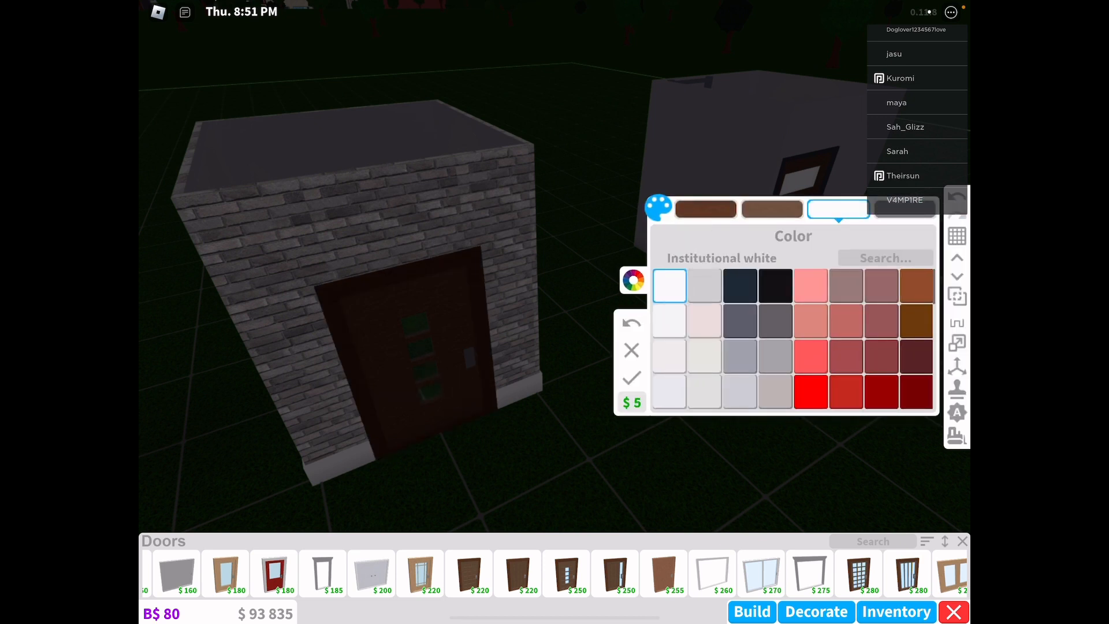
{"action": "left_click", "coordinate": [907, 209]}
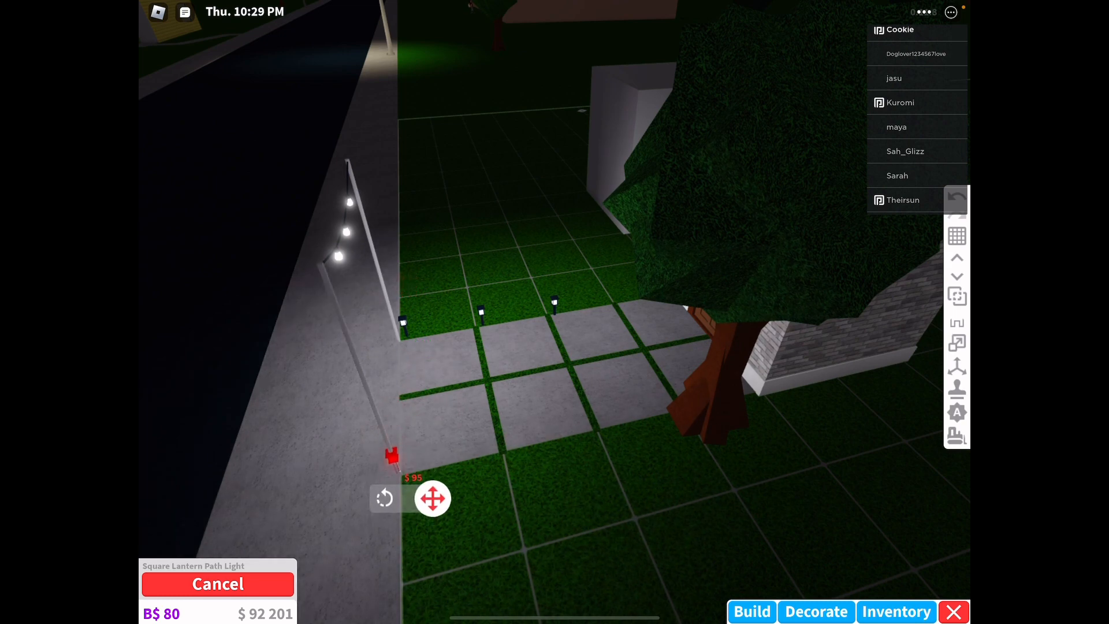
Drag square lantern path lights along the walkway edge, one beside the tree
{"action": "left_click_drag", "start_coordinate": [432, 498], "coordinate": [530, 485]}
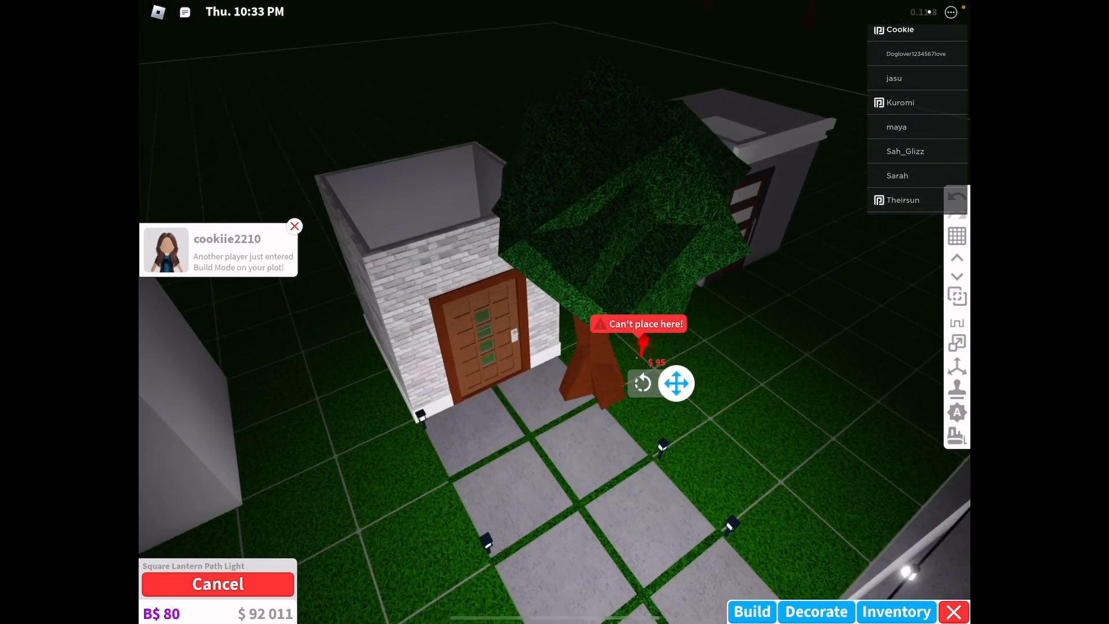
{"action": "left_click_drag", "start_coordinate": [675, 383], "coordinate": [640, 445]}
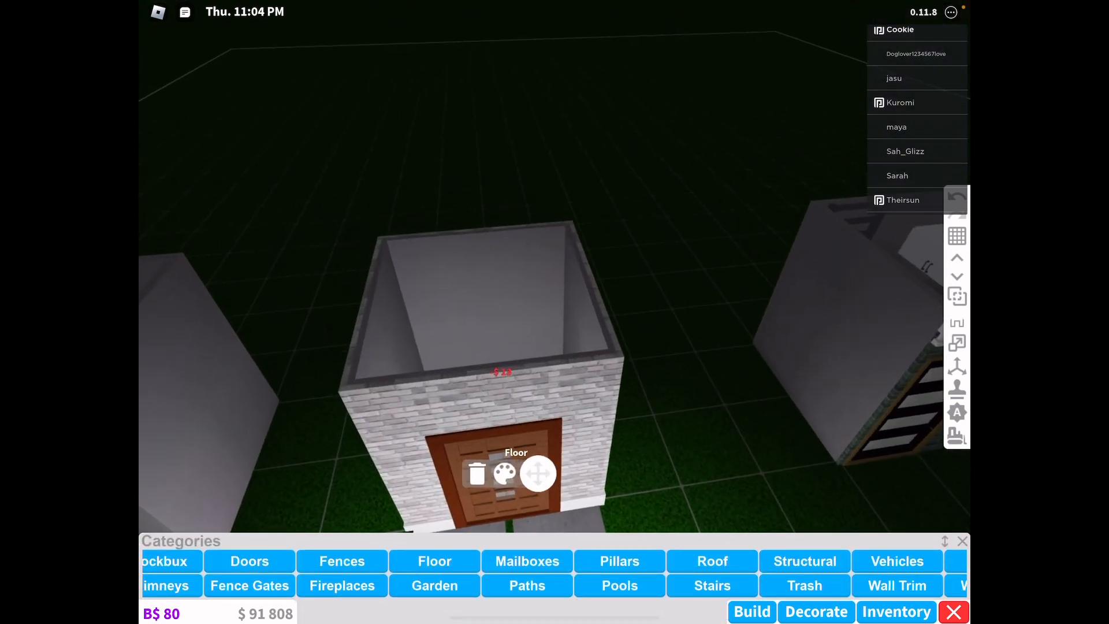
Search 'Plan' among floor materials to find a brown wood plank finish
{"action": "left_click", "coordinate": [505, 474]}
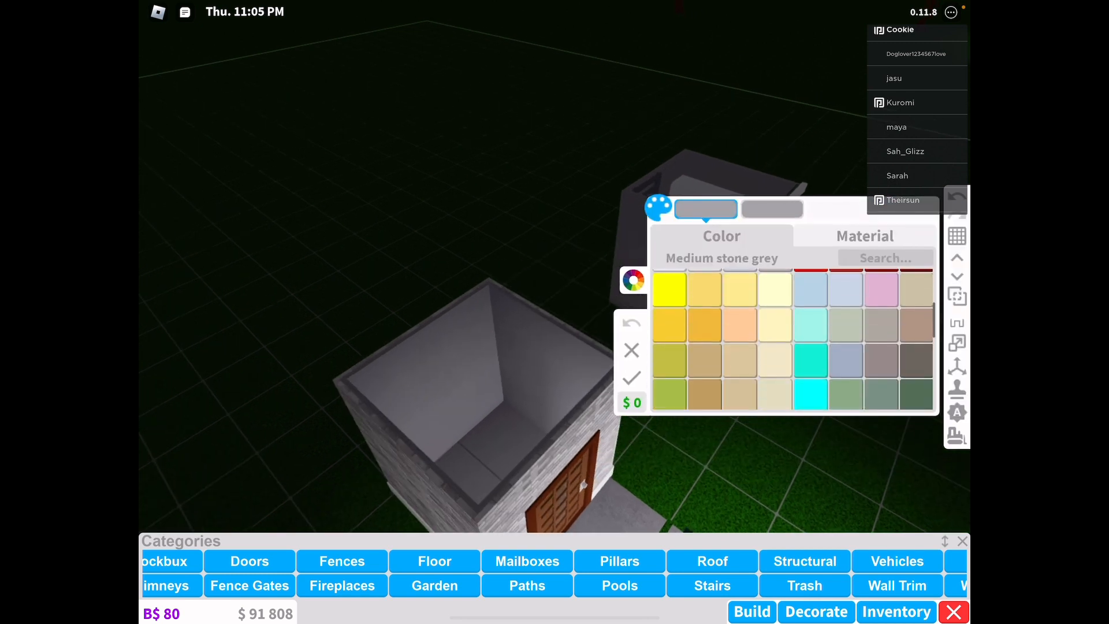
{"action": "left_click", "coordinate": [864, 236]}
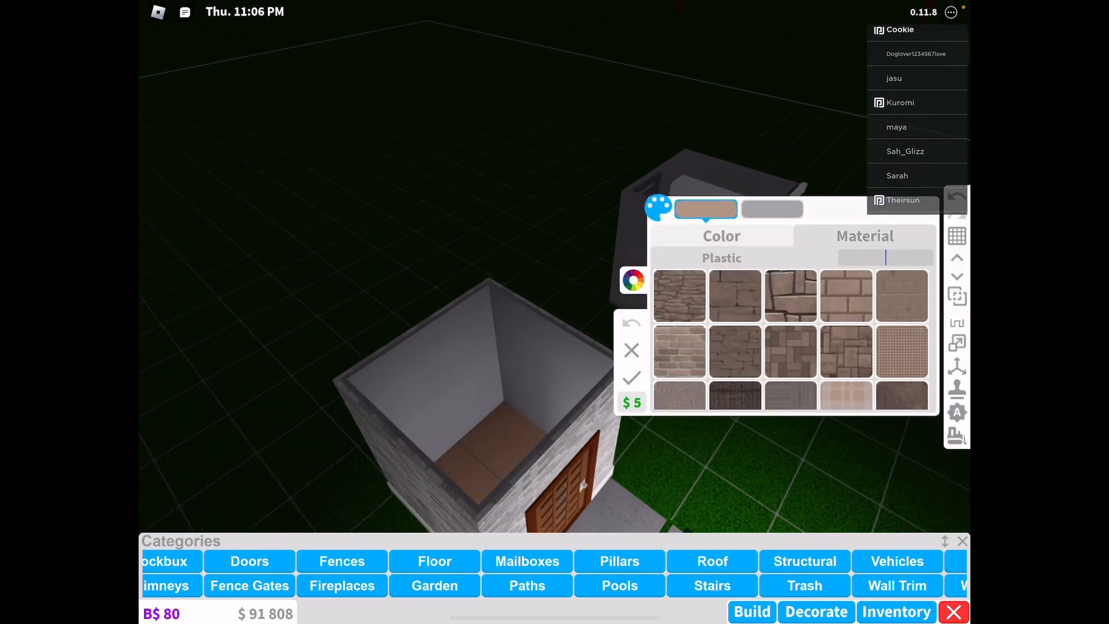
{"action": "type", "text": "Plan"}
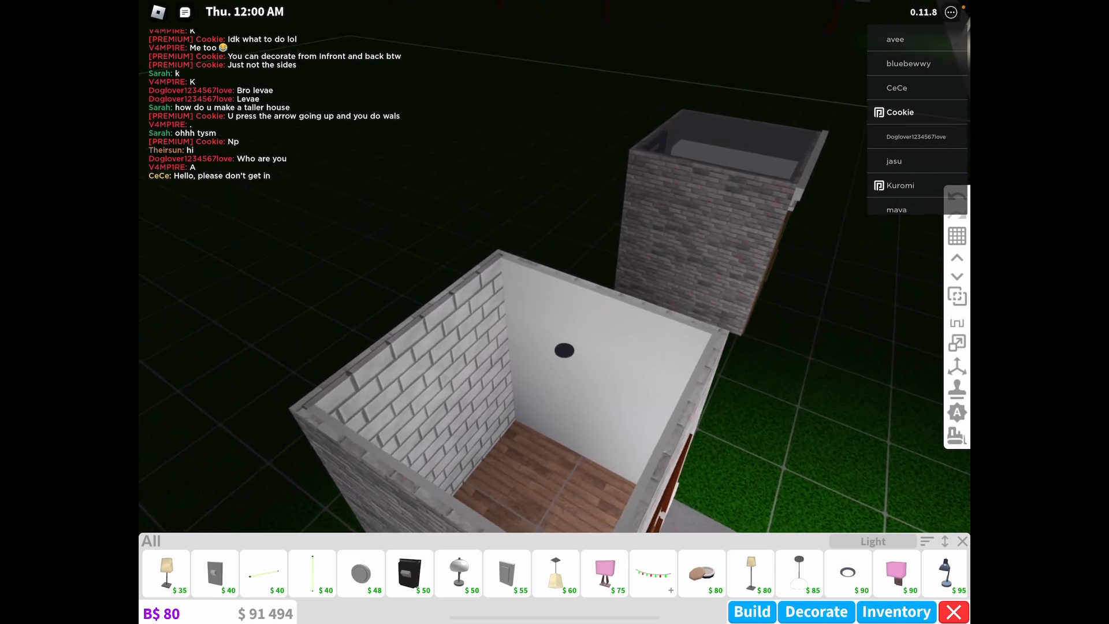
Pick a ceiling light from the 'Light' catalog search to place inside the room
{"action": "left_click", "coordinate": [927, 541]}
{"action": "type", "text": "Oven"}
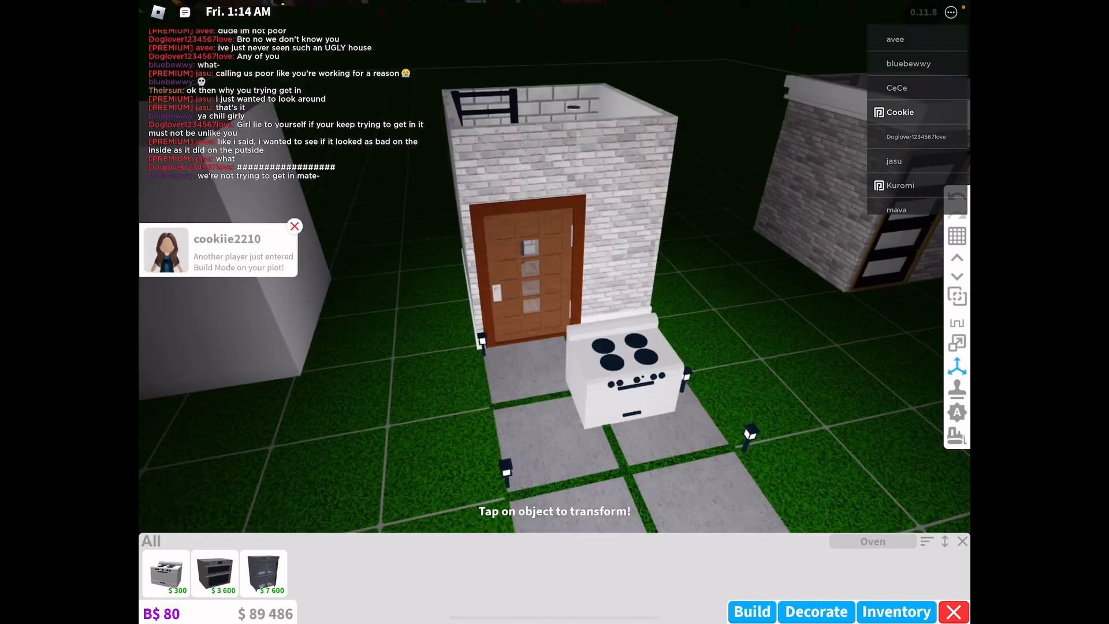
Move the Basic Stove inside and adjust the Icebox Fridge's placement
{"action": "left_click", "coordinate": [626, 360]}
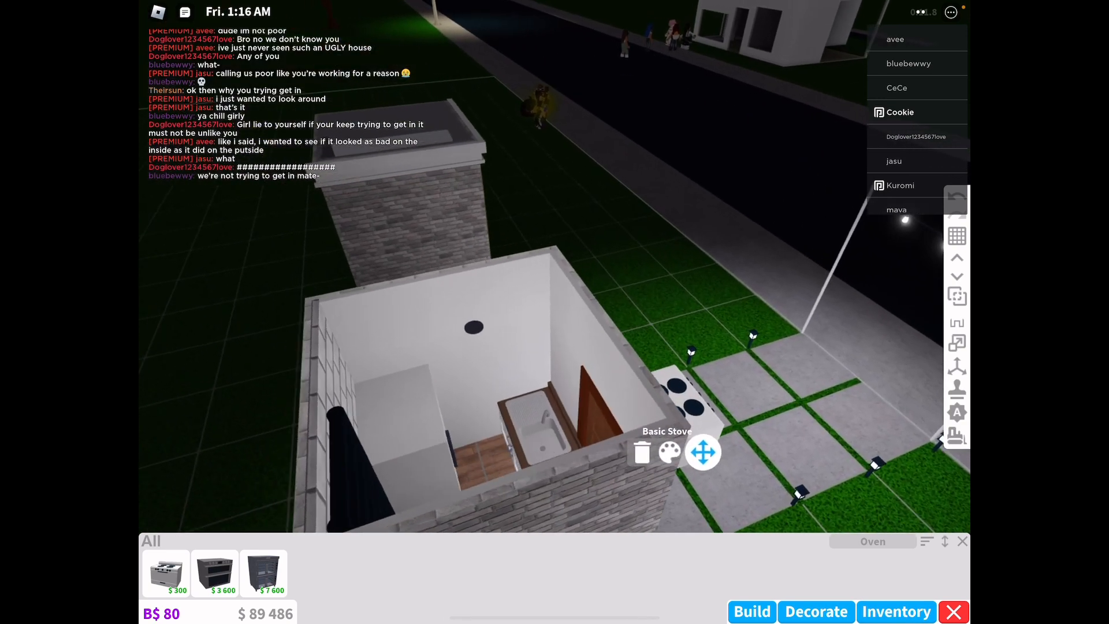
{"action": "left_click", "coordinate": [702, 451]}
{"action": "type", "text": "Fridge"}
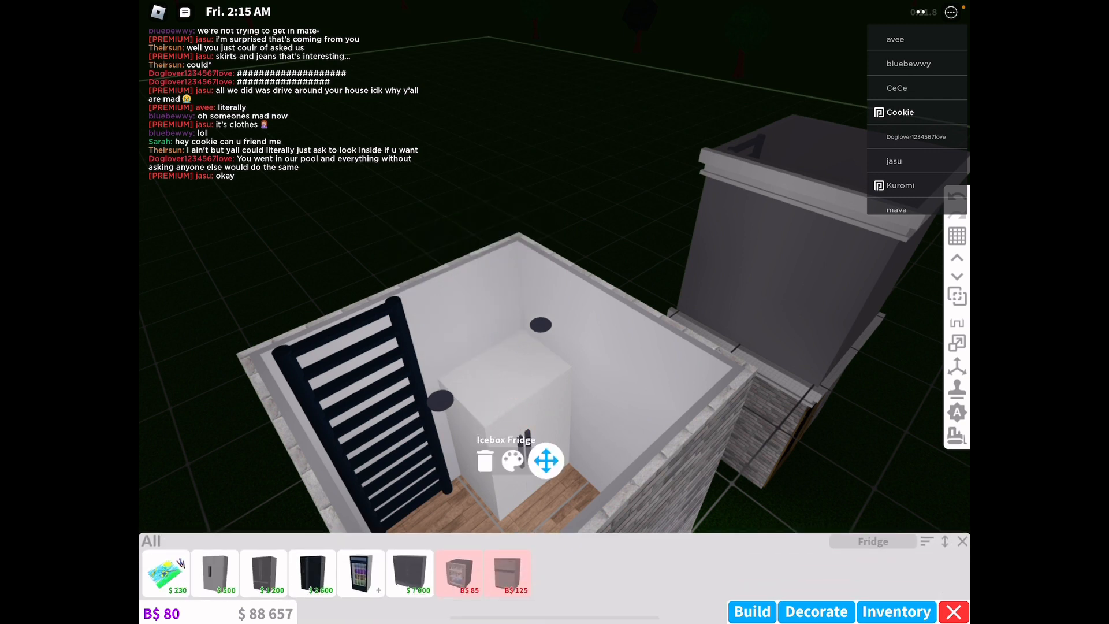
{"action": "left_click", "coordinate": [484, 460]}
{"action": "type", "text": "Chair"}
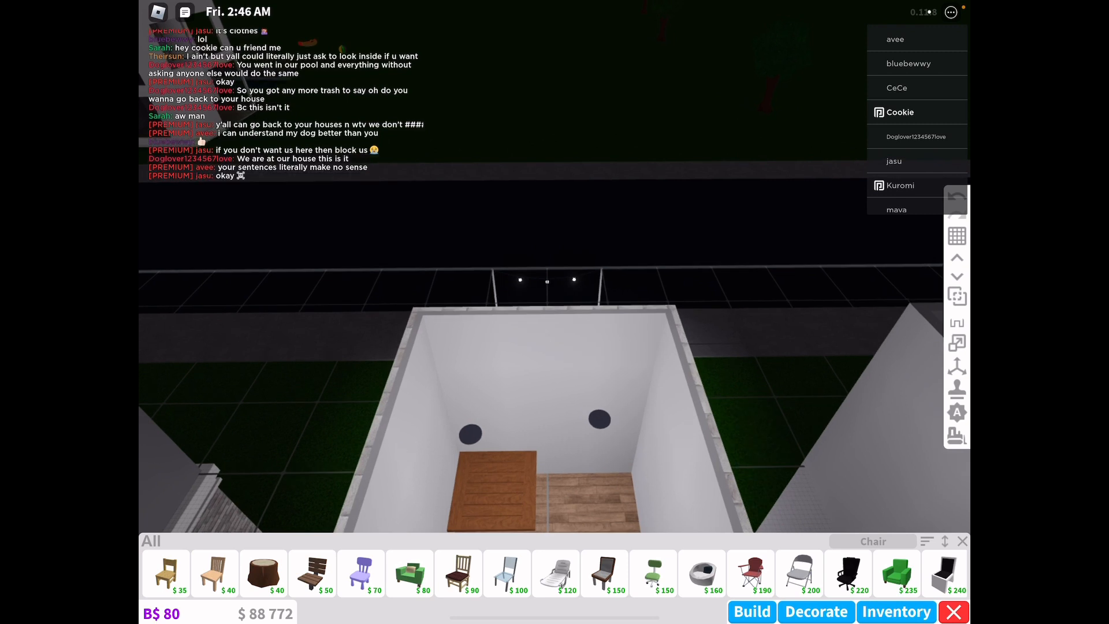
Choose seating for the dining table and recolour the new potted plant
{"action": "left_click", "coordinate": [942, 573]}
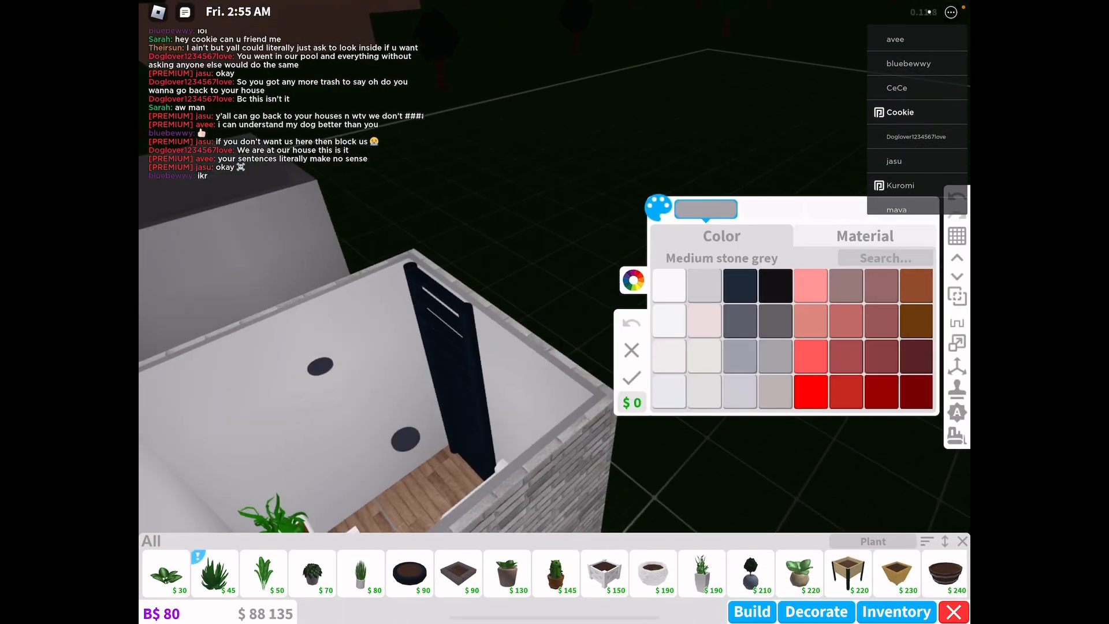
{"action": "left_click", "coordinate": [705, 322]}
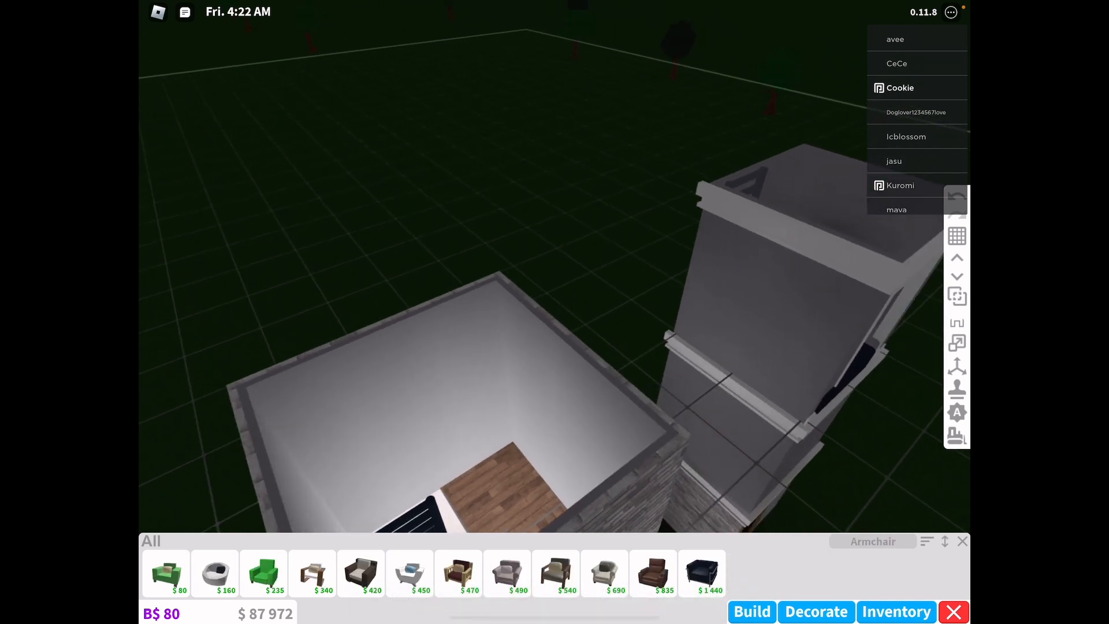
Pick the Rustic TV Stand and place it on the wooden plank floor
{"action": "left_click", "coordinate": [361, 573]}
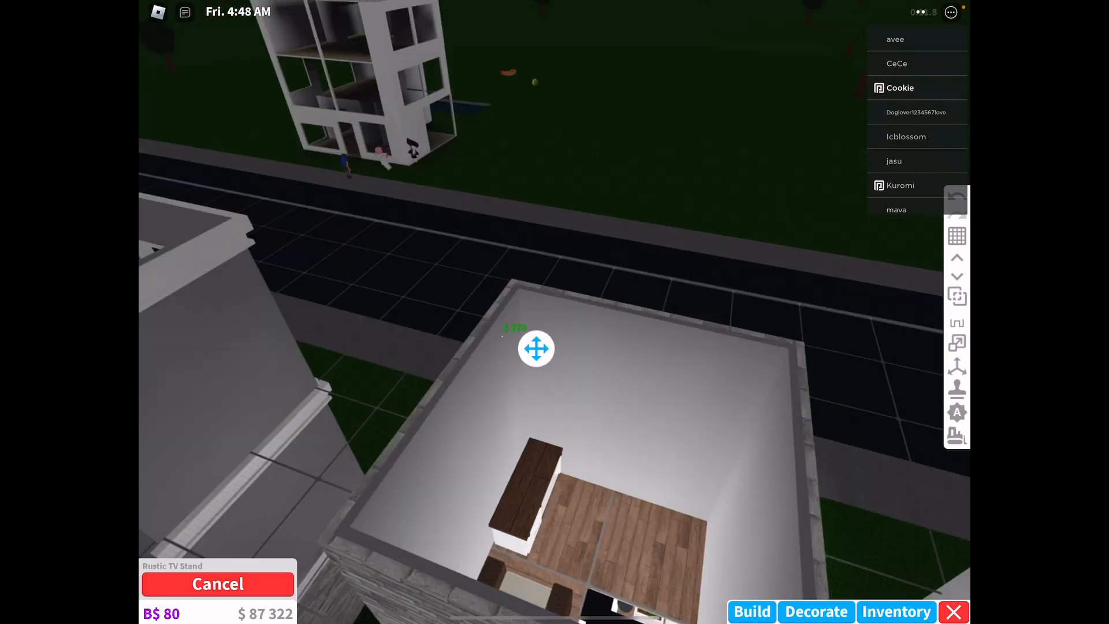
{"action": "left_click_drag", "start_coordinate": [536, 348], "coordinate": [647, 322]}
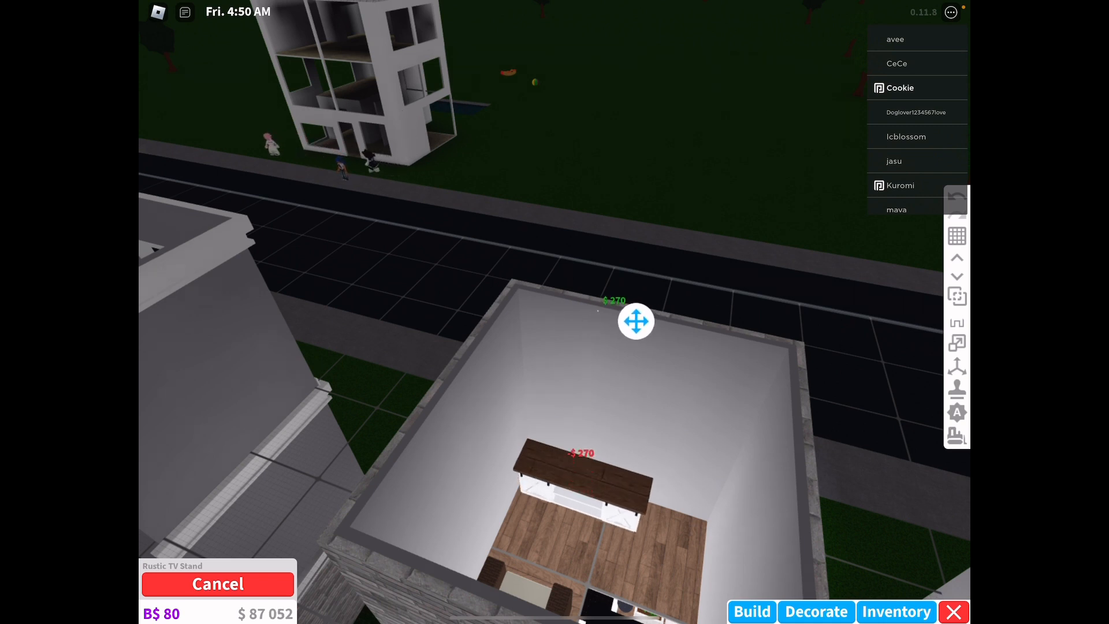
{"action": "left_click", "coordinate": [217, 583]}
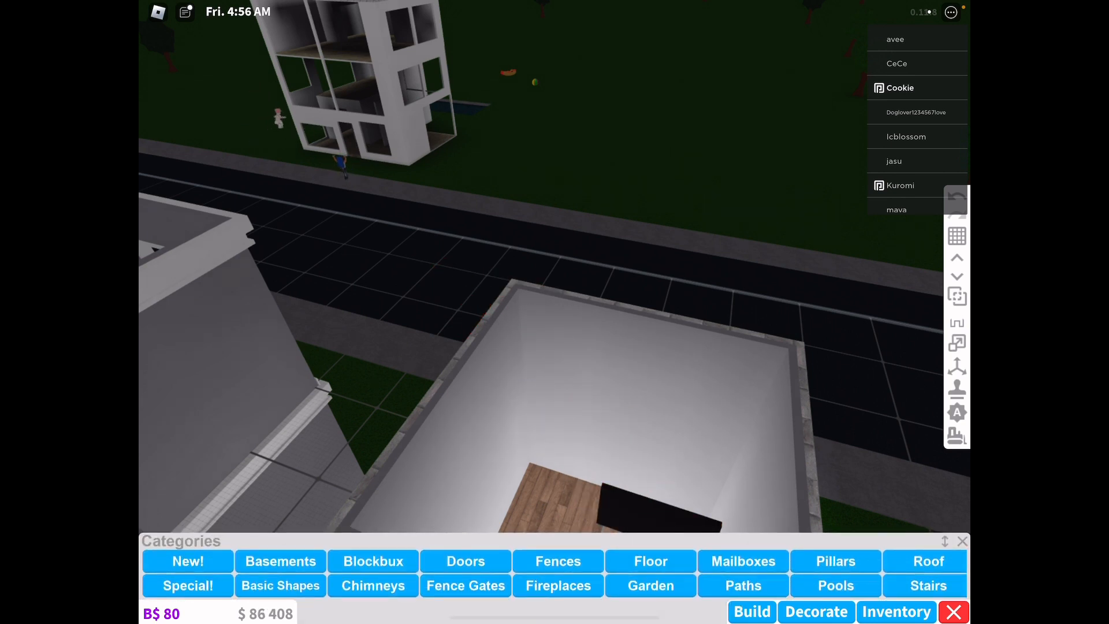
Put a stone-brick cube under the television as its base
{"action": "left_click", "coordinate": [280, 585]}
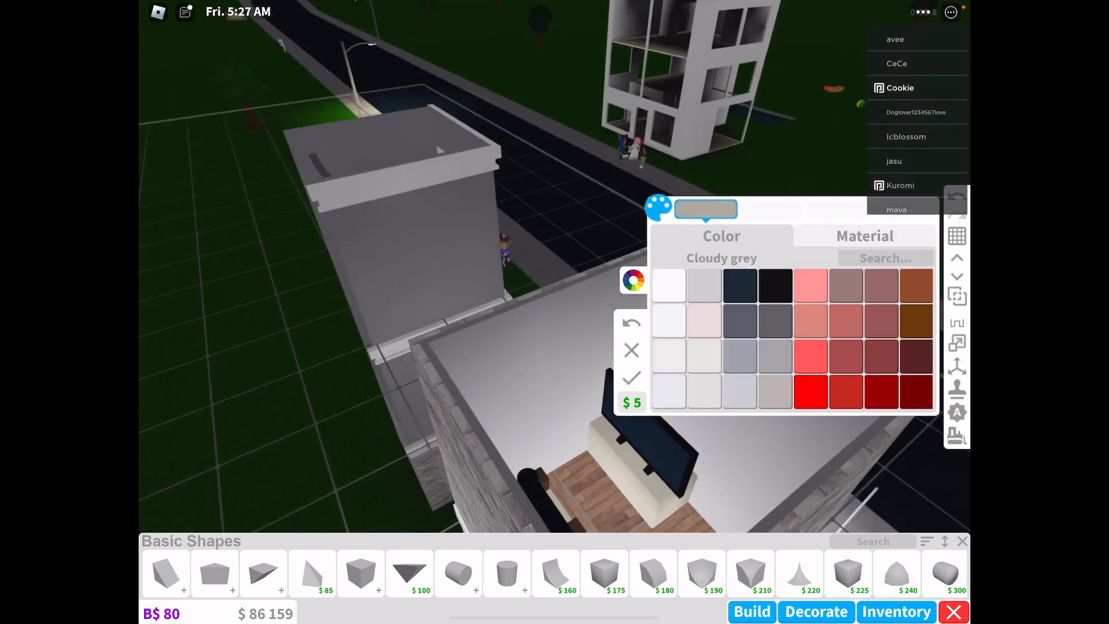
{"action": "left_click", "coordinate": [863, 236]}
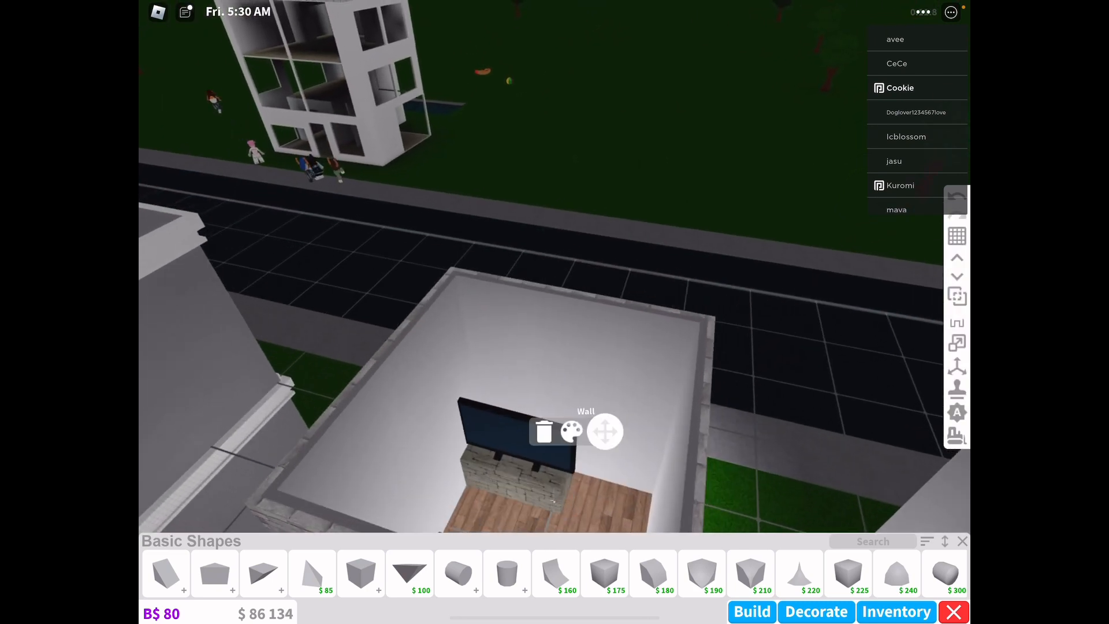
{"action": "left_click", "coordinate": [571, 430]}
{"action": "type", "text": "Shower"}
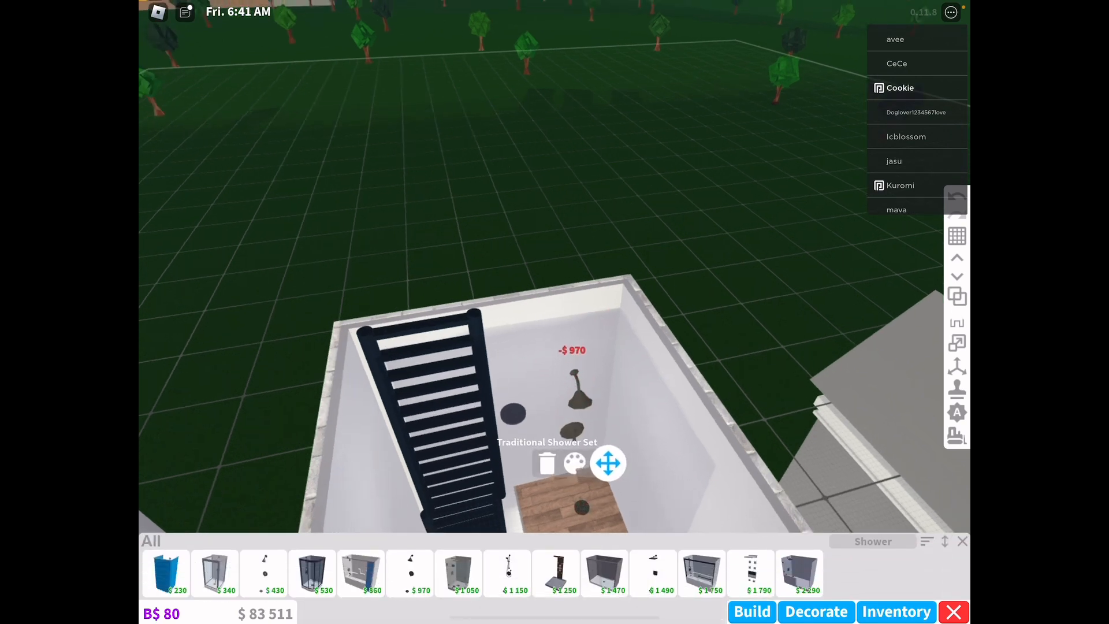
Reposition the Traditional Shower Set beside the new brick partition wall
{"action": "left_click", "coordinate": [574, 463]}
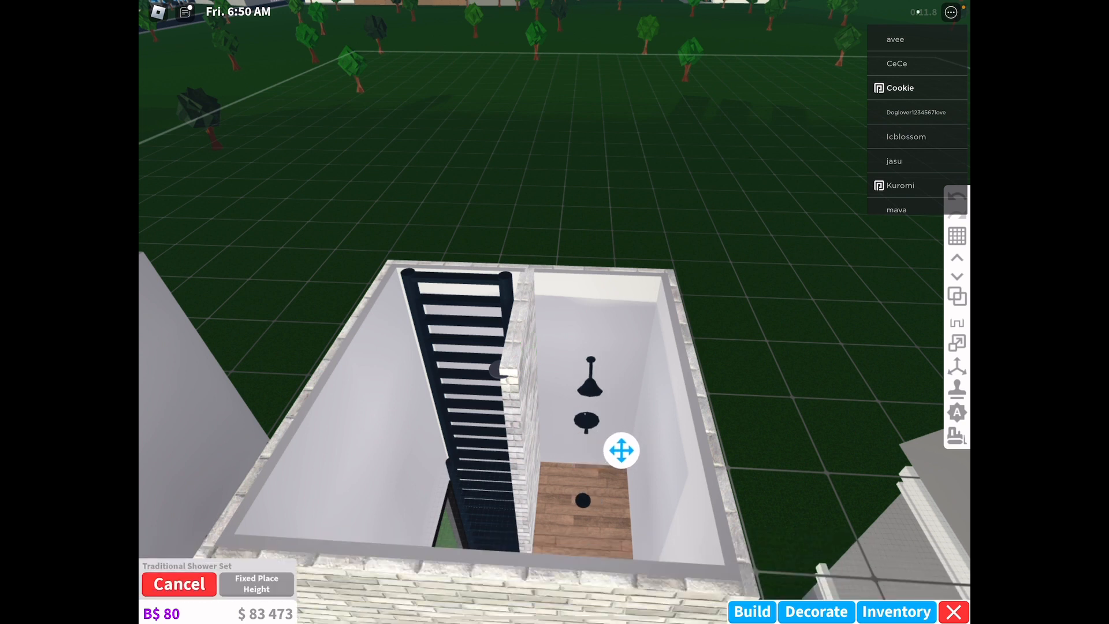
{"action": "left_click", "coordinate": [896, 611]}
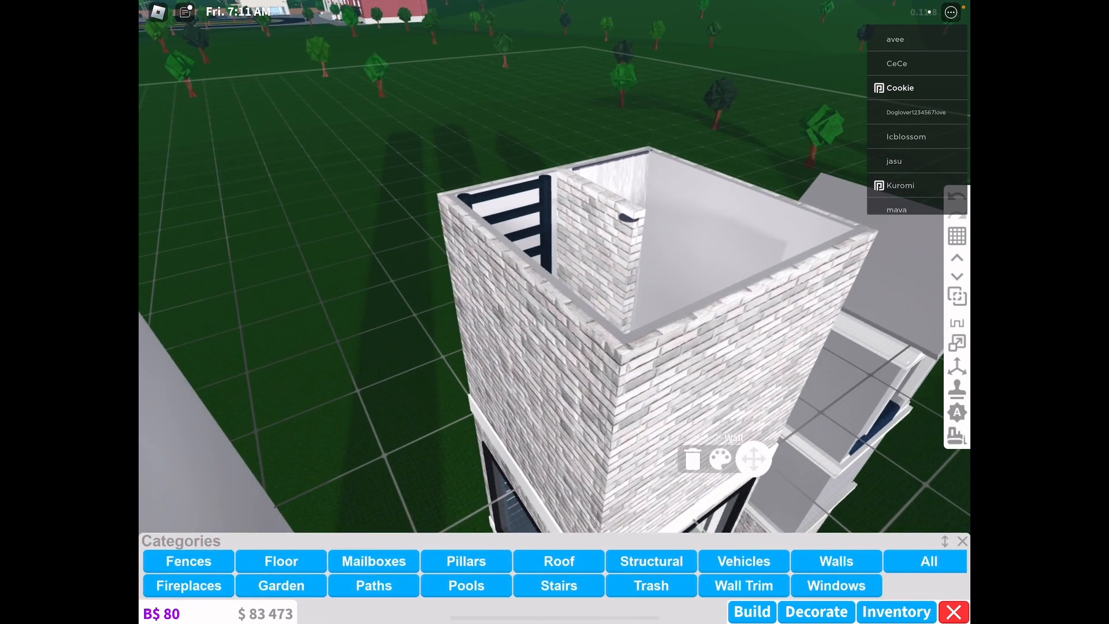
Select an upper-floor wall to restyle in white brick
{"action": "left_click", "coordinate": [836, 585]}
{"action": "type", "text": "Bed"}
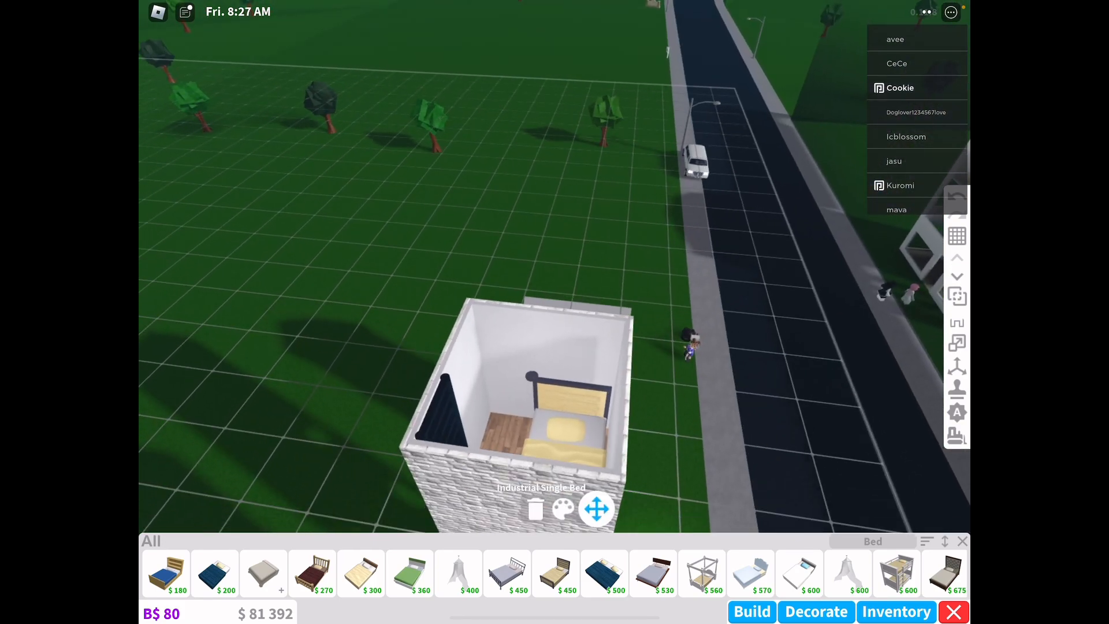
Give the Industrial Single Bed a black-patterned blanket and Institutional white pillow
{"action": "left_click", "coordinate": [561, 509]}
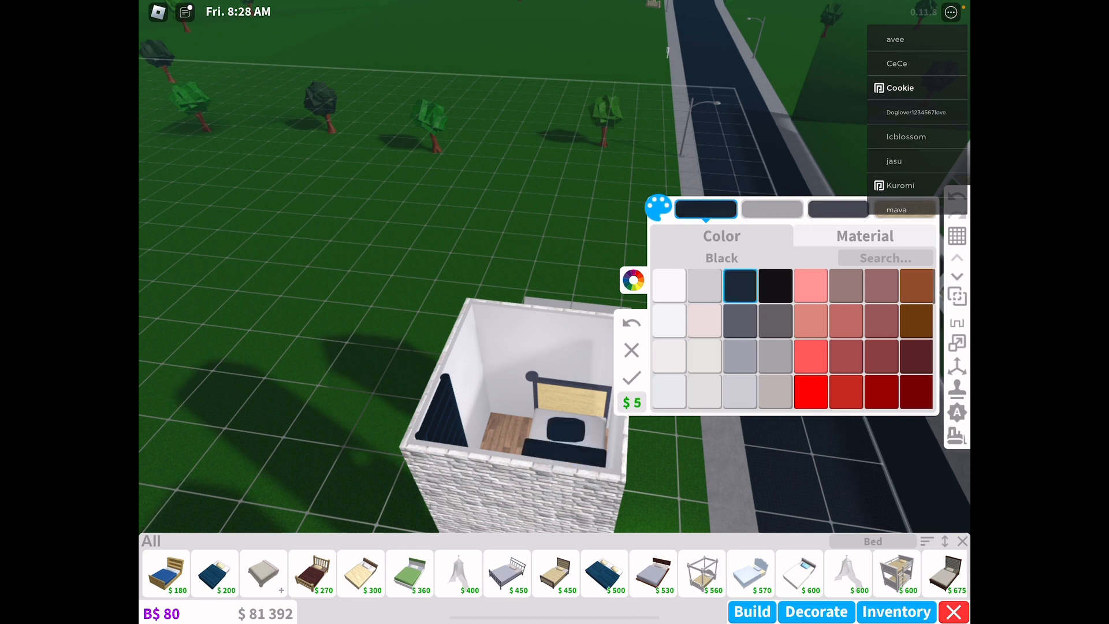
{"action": "left_click", "coordinate": [669, 284]}
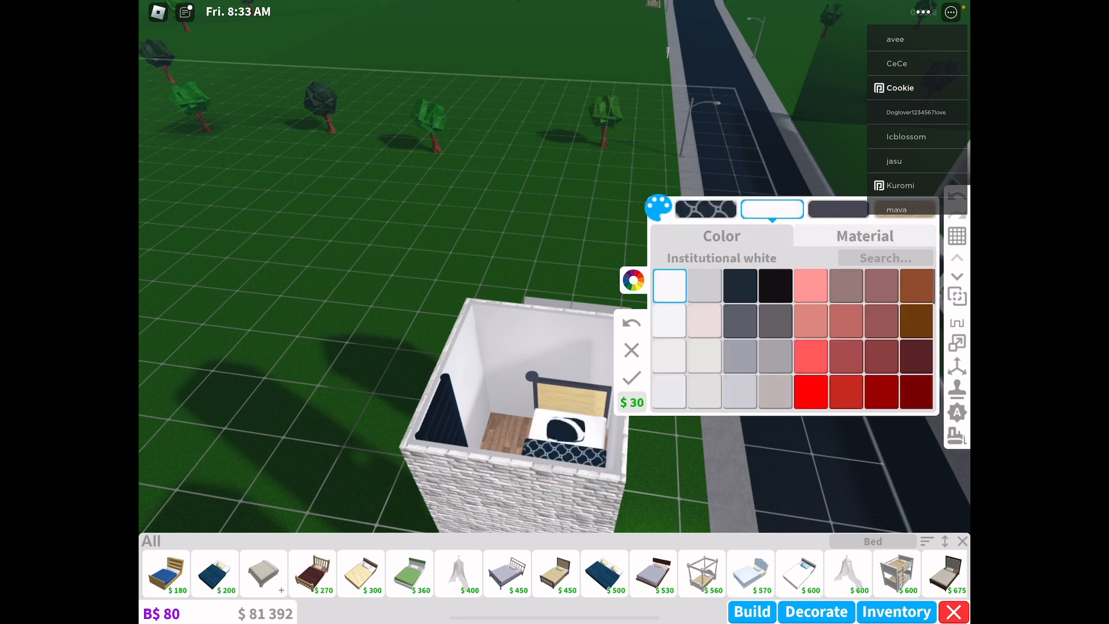
{"action": "left_click", "coordinate": [774, 284]}
{"action": "type", "text": "Night"}
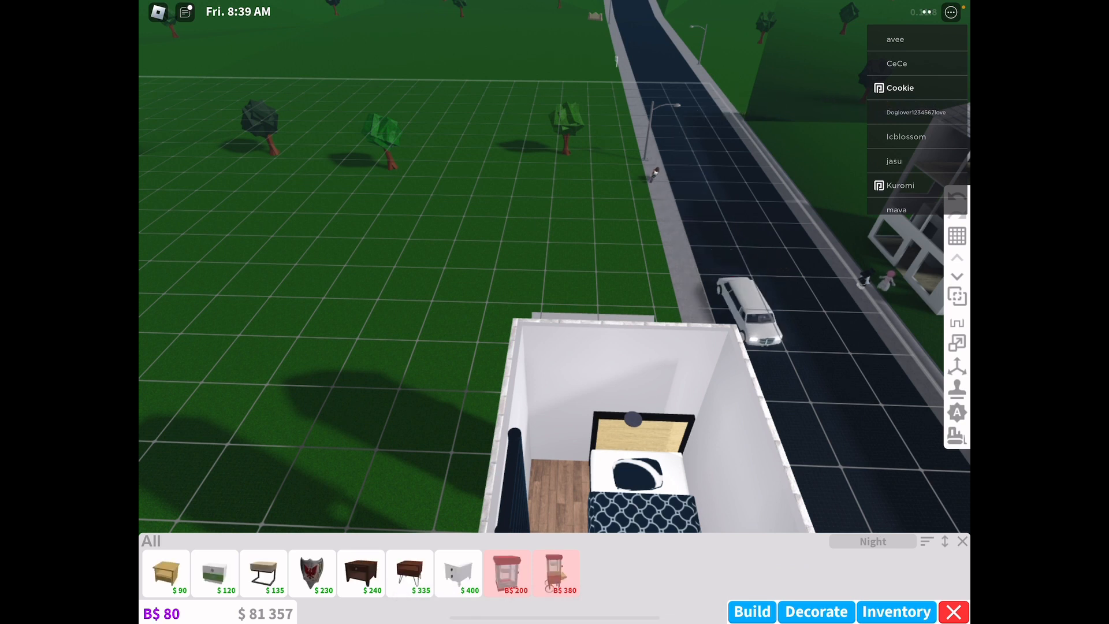
{"action": "left_click", "coordinate": [264, 573]}
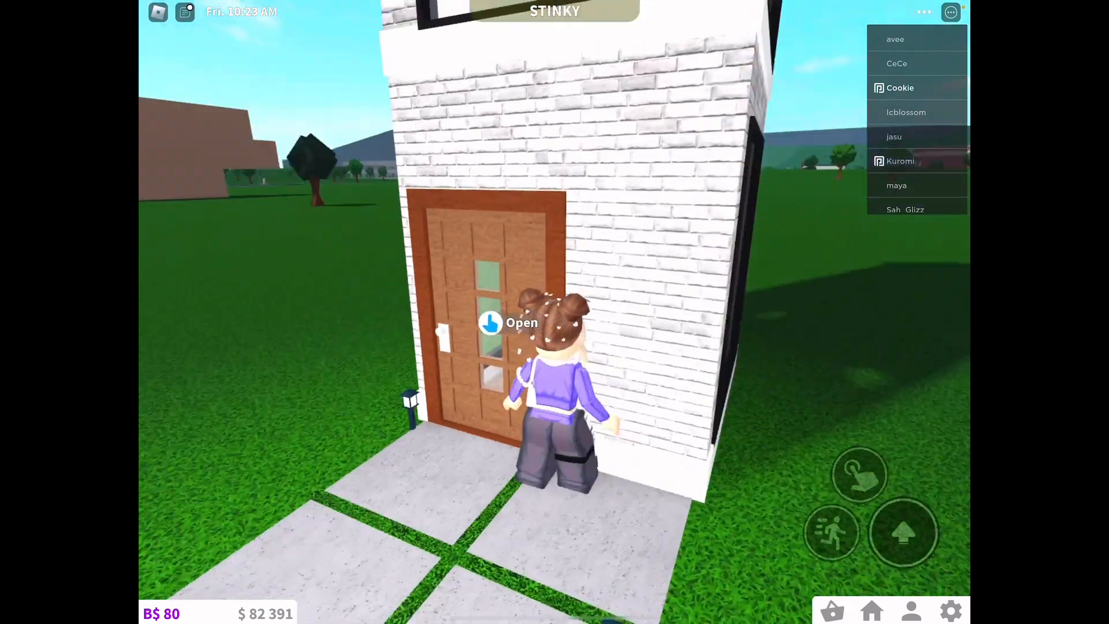
Open the front door, walk to the white fridge and interact with it
{"action": "left_click", "coordinate": [508, 322]}
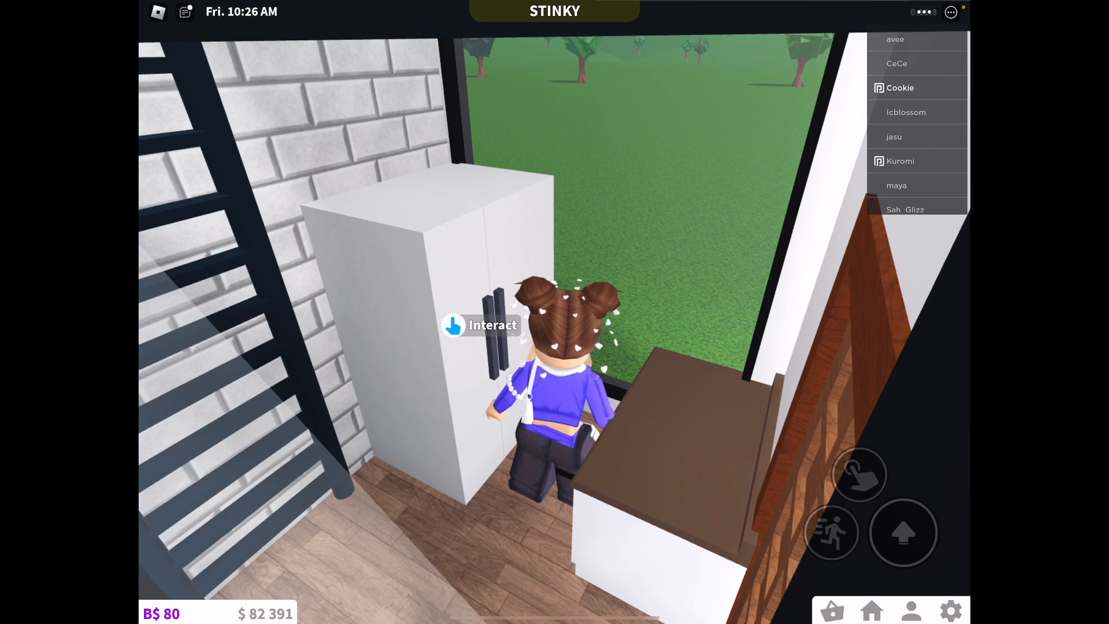
{"action": "left_click", "coordinate": [480, 325]}
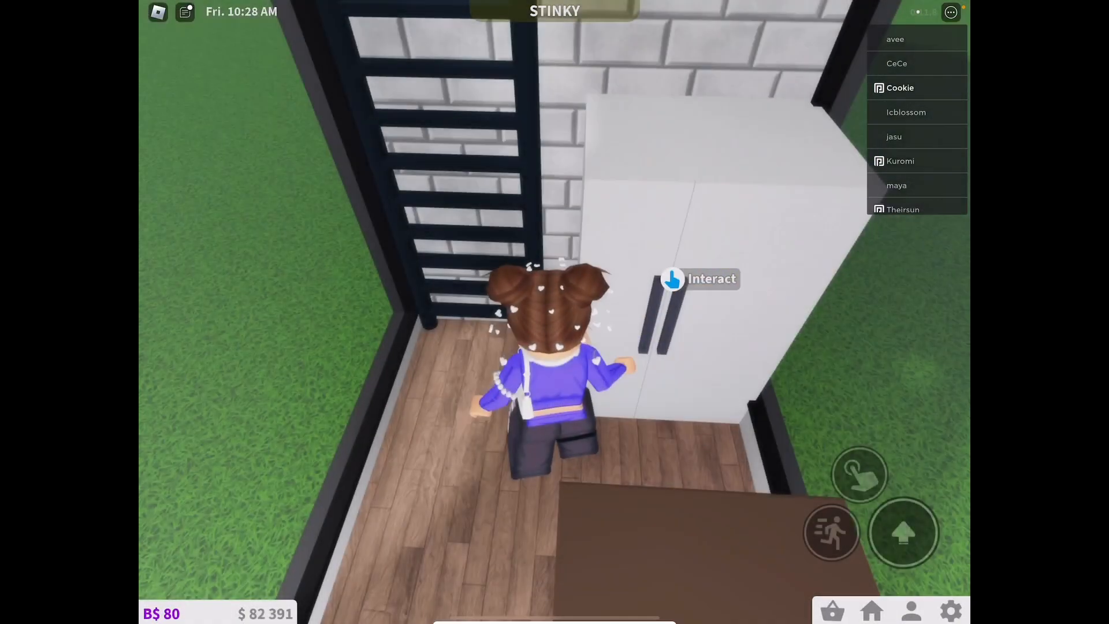
{"action": "left_click", "coordinate": [699, 278]}
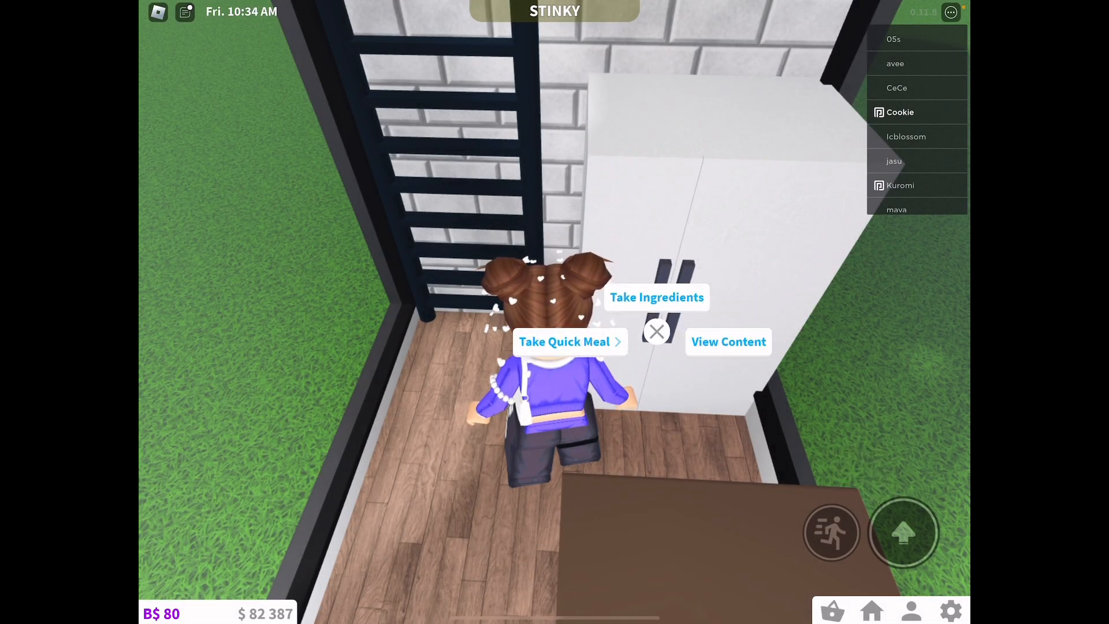
Take Hot Dogs from the fridge ingredients and sit at the dining table
{"action": "left_click", "coordinate": [655, 297]}
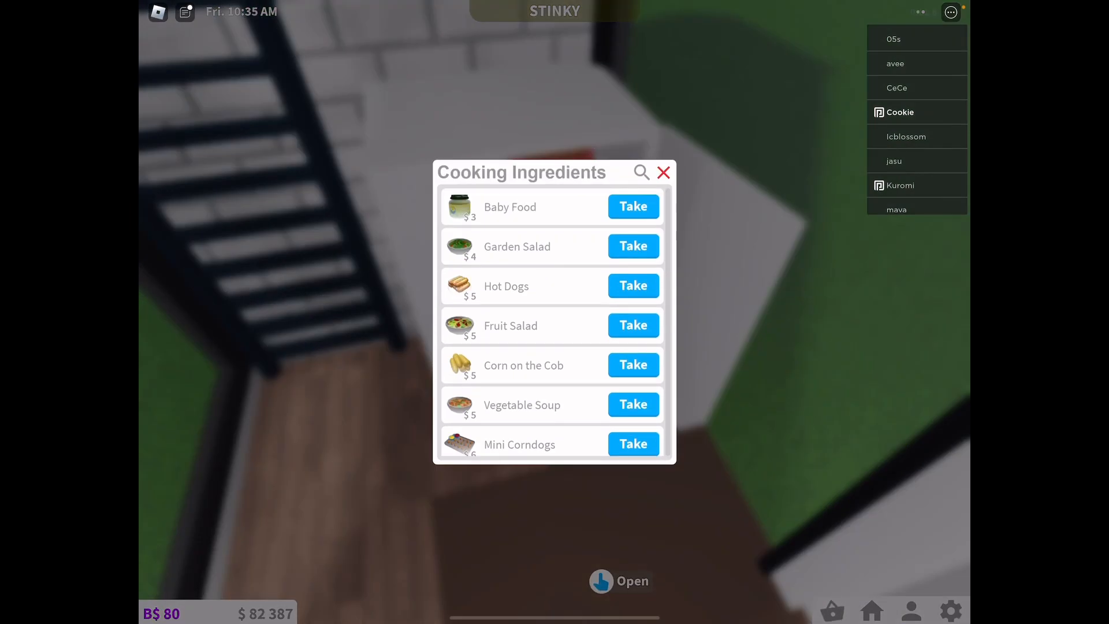
{"action": "left_click", "coordinate": [632, 286]}
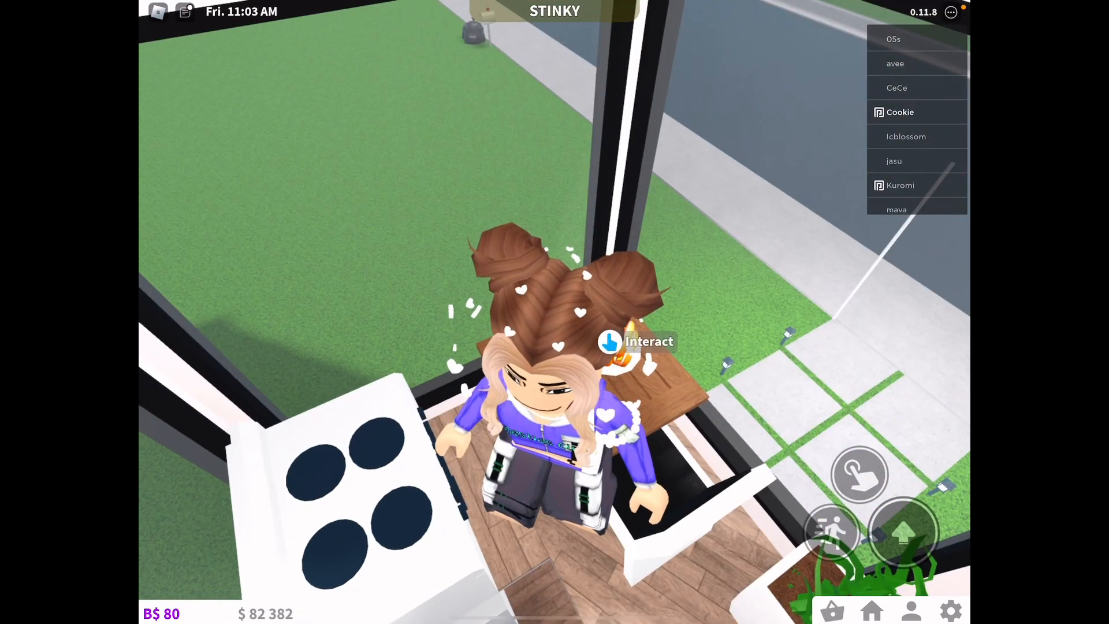
{"action": "left_click", "coordinate": [636, 341]}
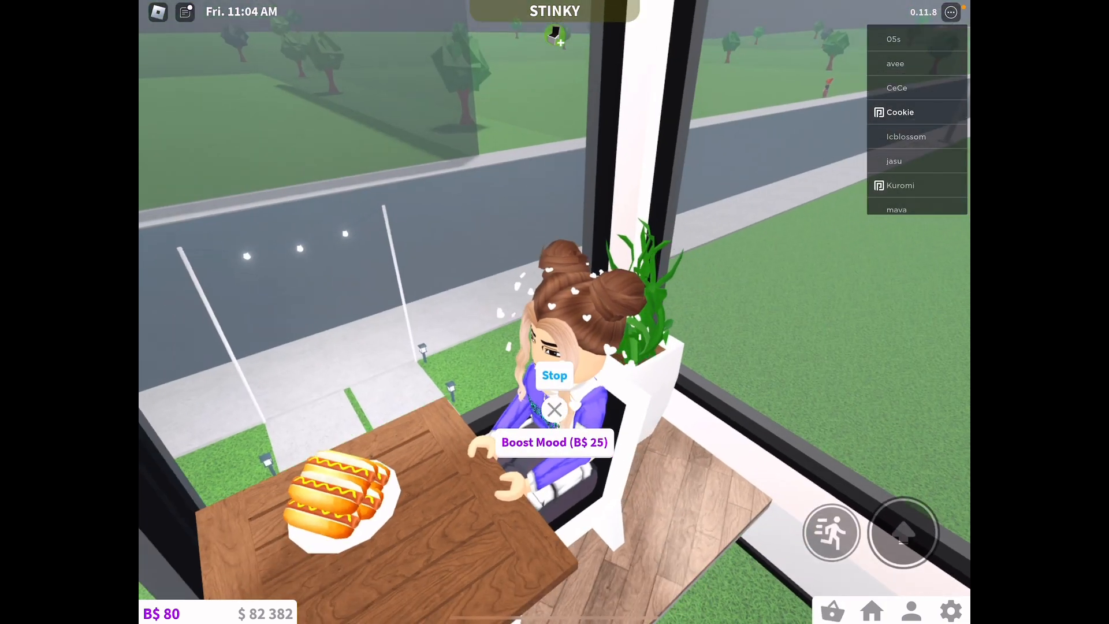